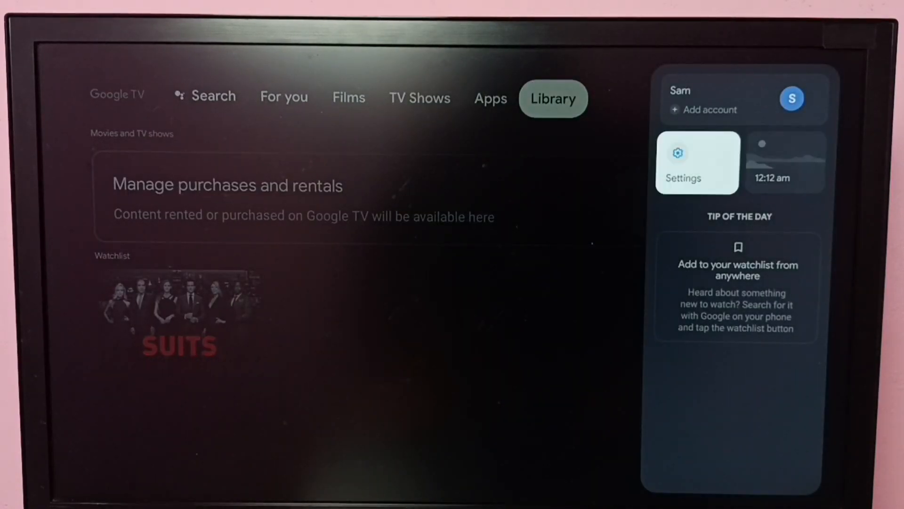
Reach the TalkBack settings page via Settings > Accessibility, with Enable still off
left_click(683, 161)
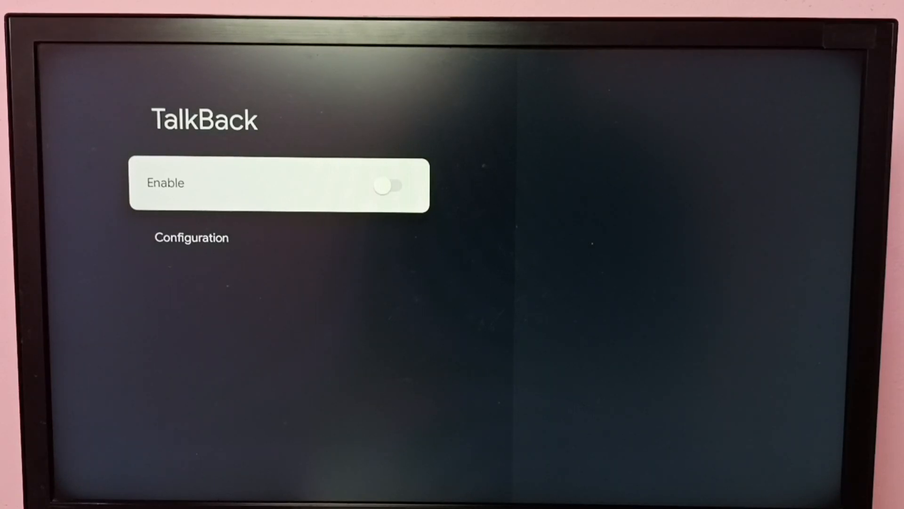
Enable TalkBack, confirm the 'Use TalkBack?' dialog, and return to the Accessibility list showing it On
left_click(385, 184)
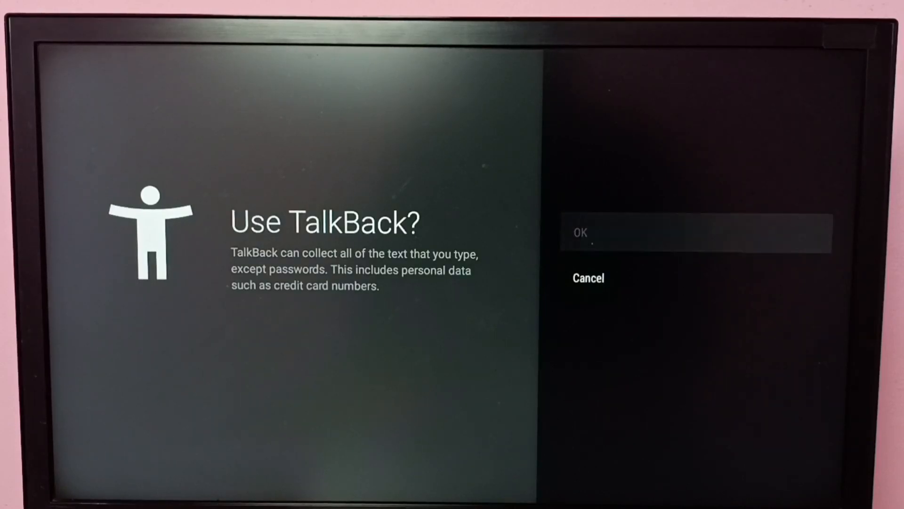
left_click(695, 233)
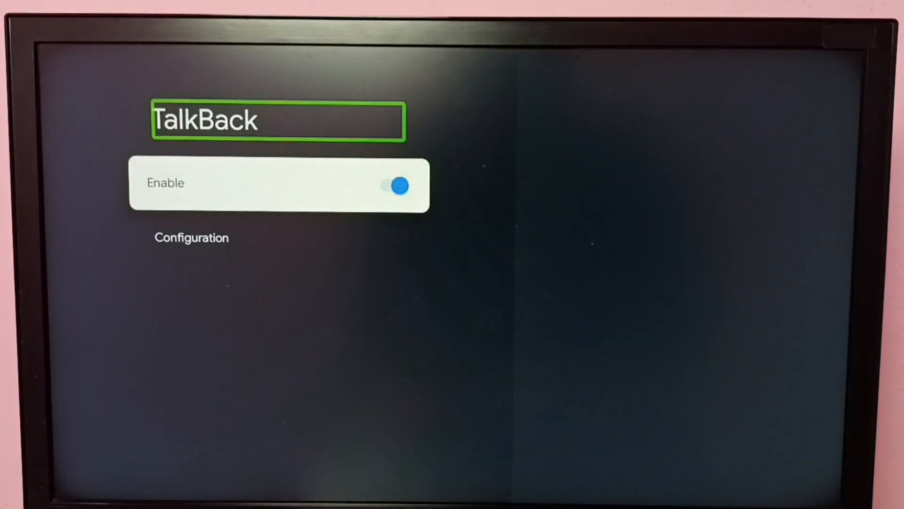
key("down")
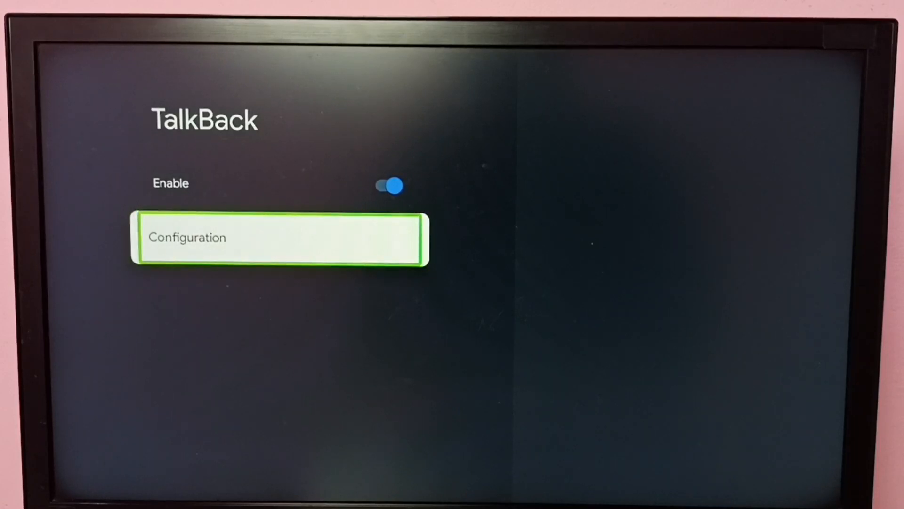
key("Back")
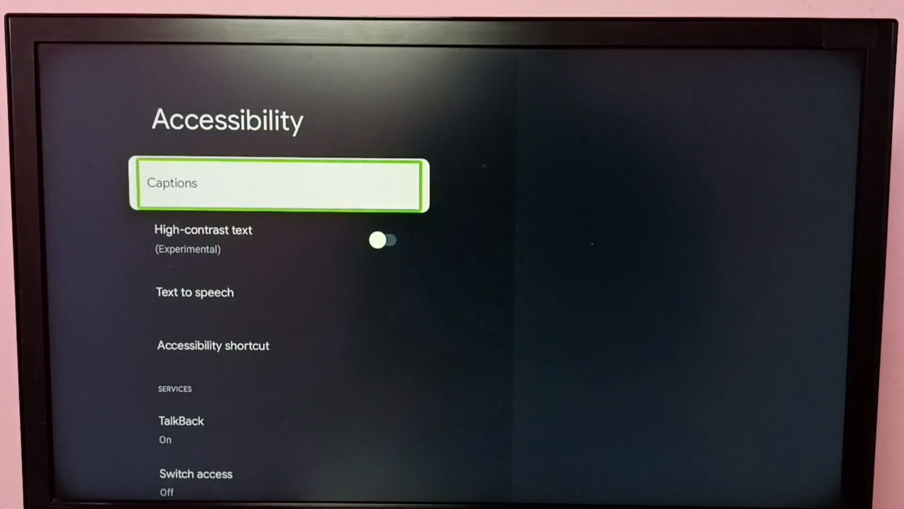
key("Down")
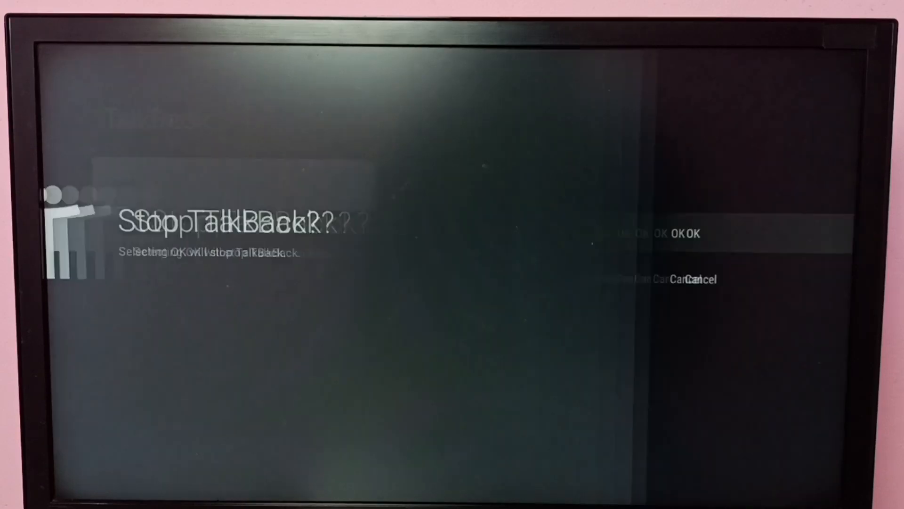
Confirm the 'Stop TalkBack?' dialog so the Enable switch is off again
left_click(660, 235)
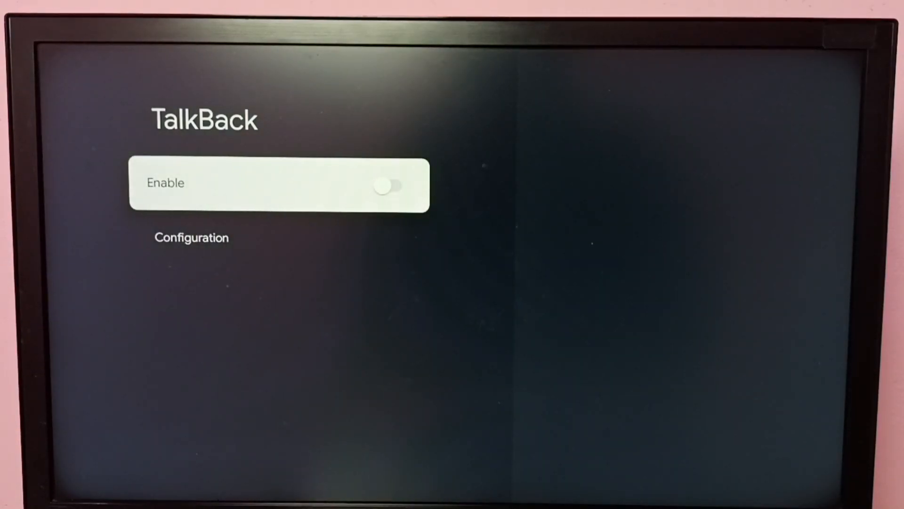